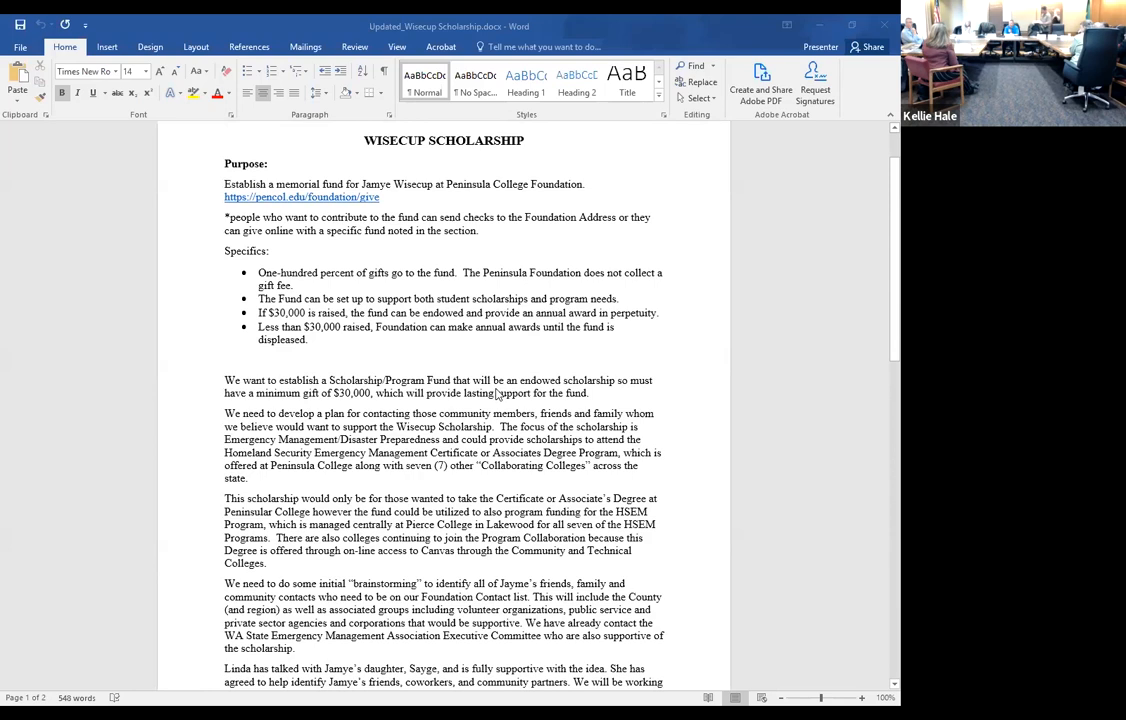
mouse_move(312, 472)
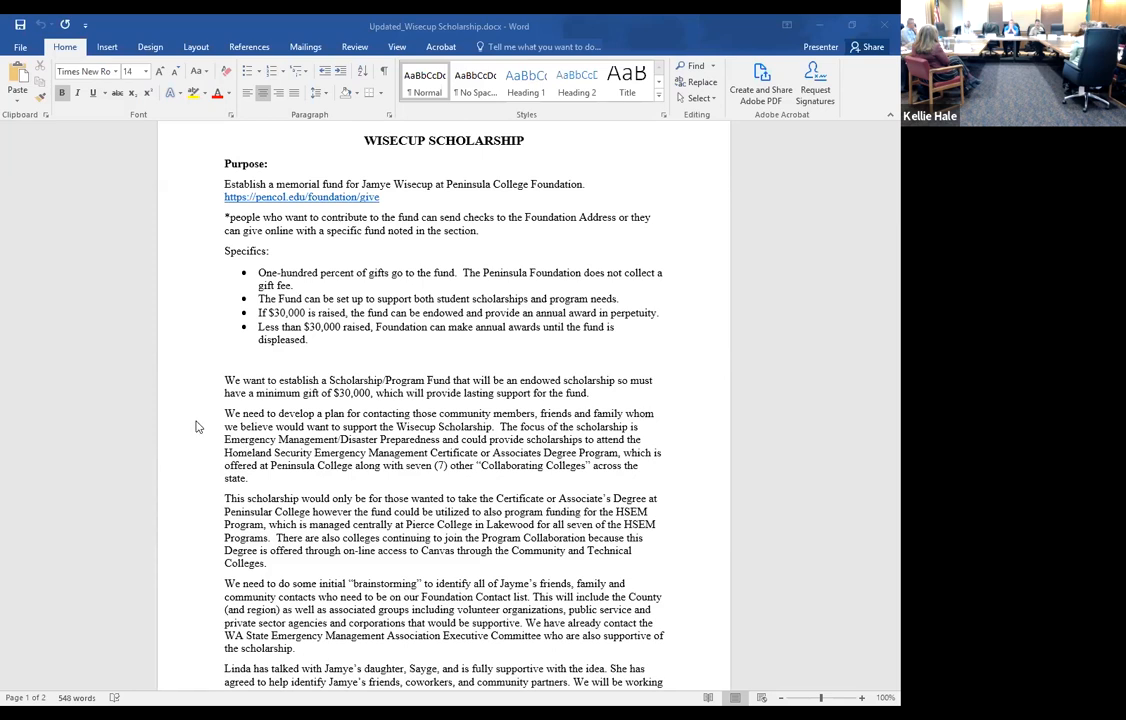
scroll(down, 3)
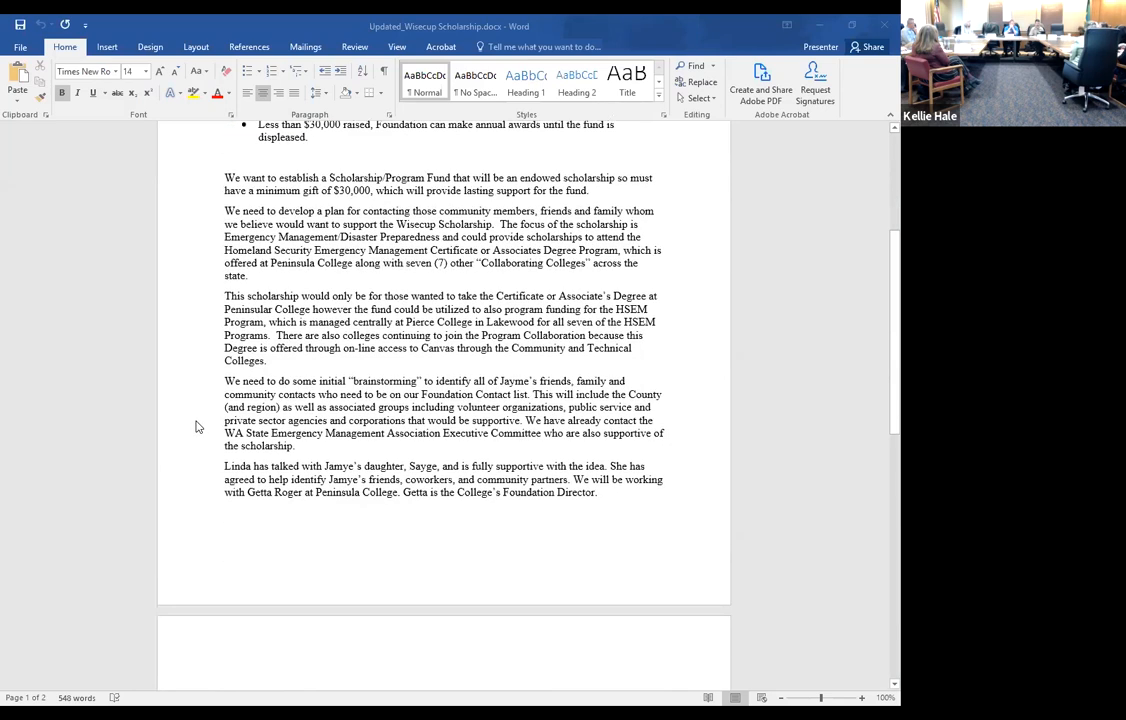
scroll(down, 3)
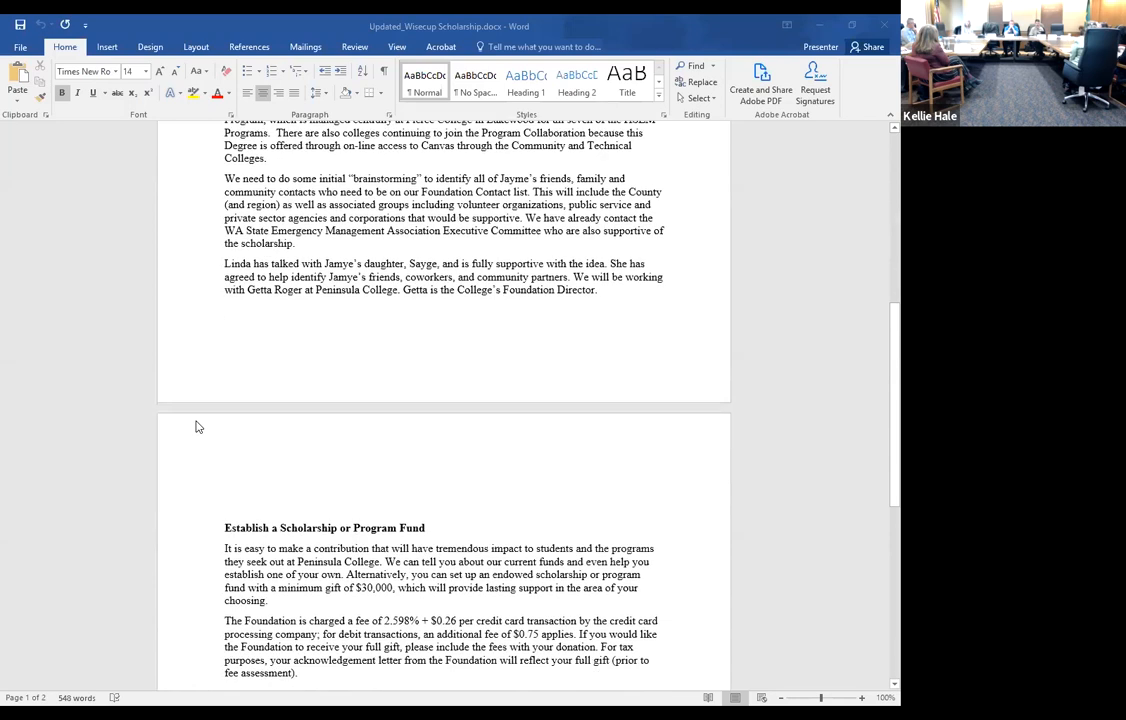
scroll(down, 3)
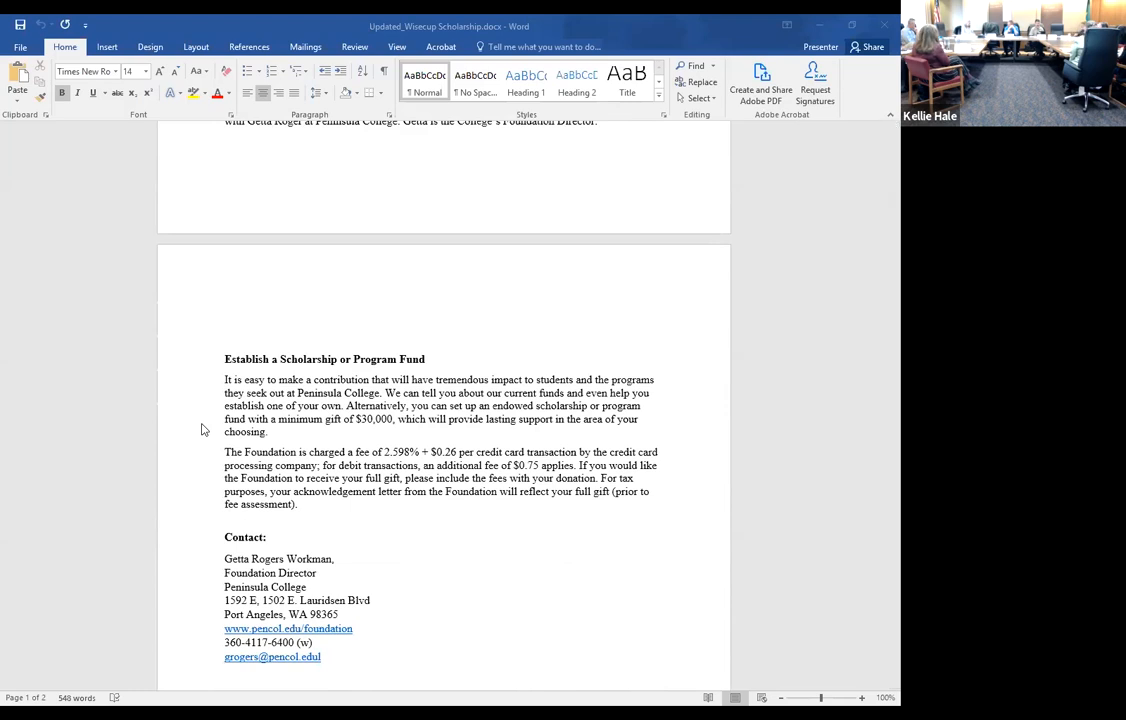
mouse_move(198, 436)
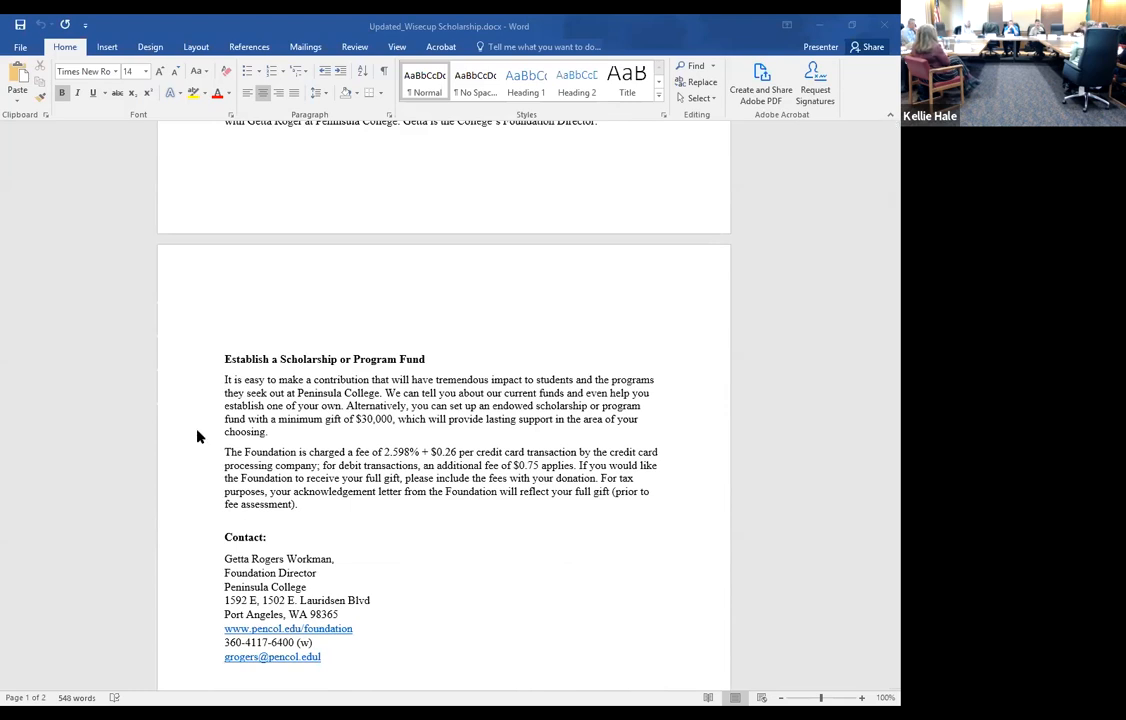
scroll(up, 3)
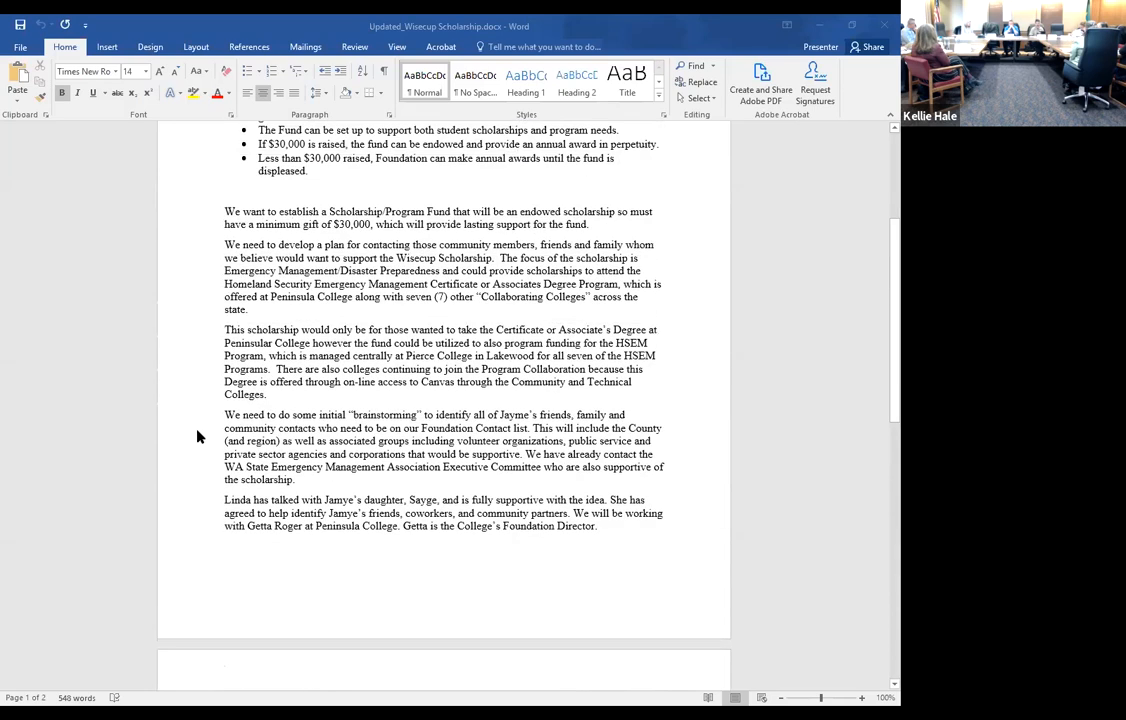
scroll(up, 3)
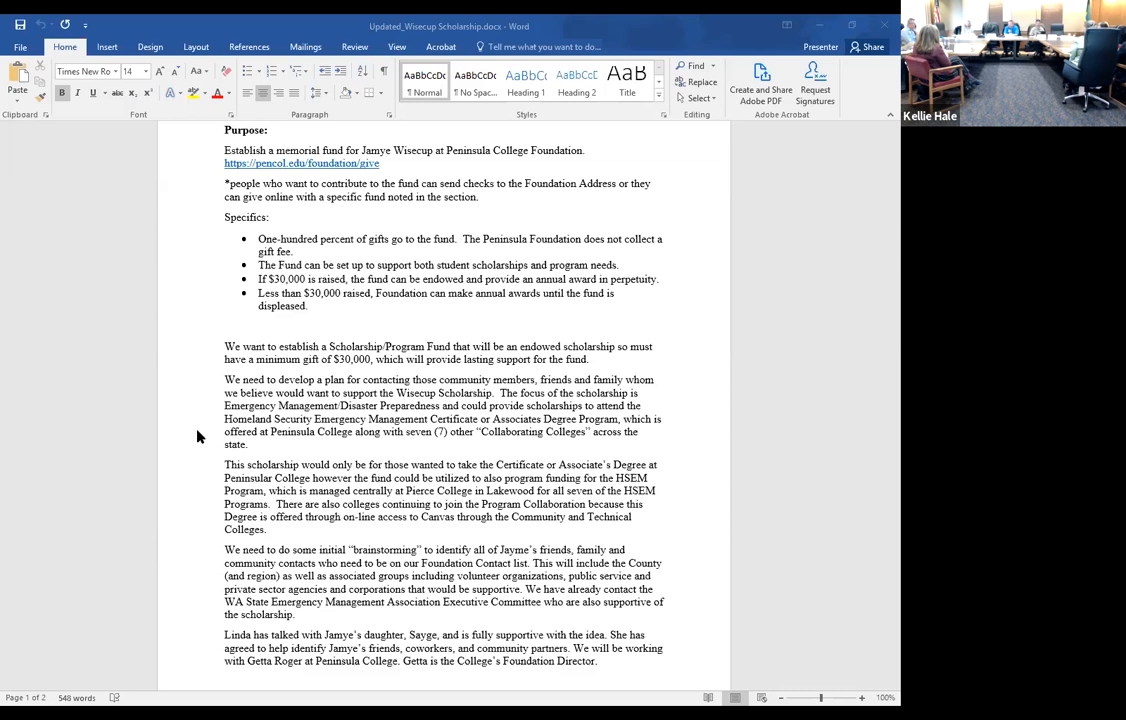
scroll(up, 3)
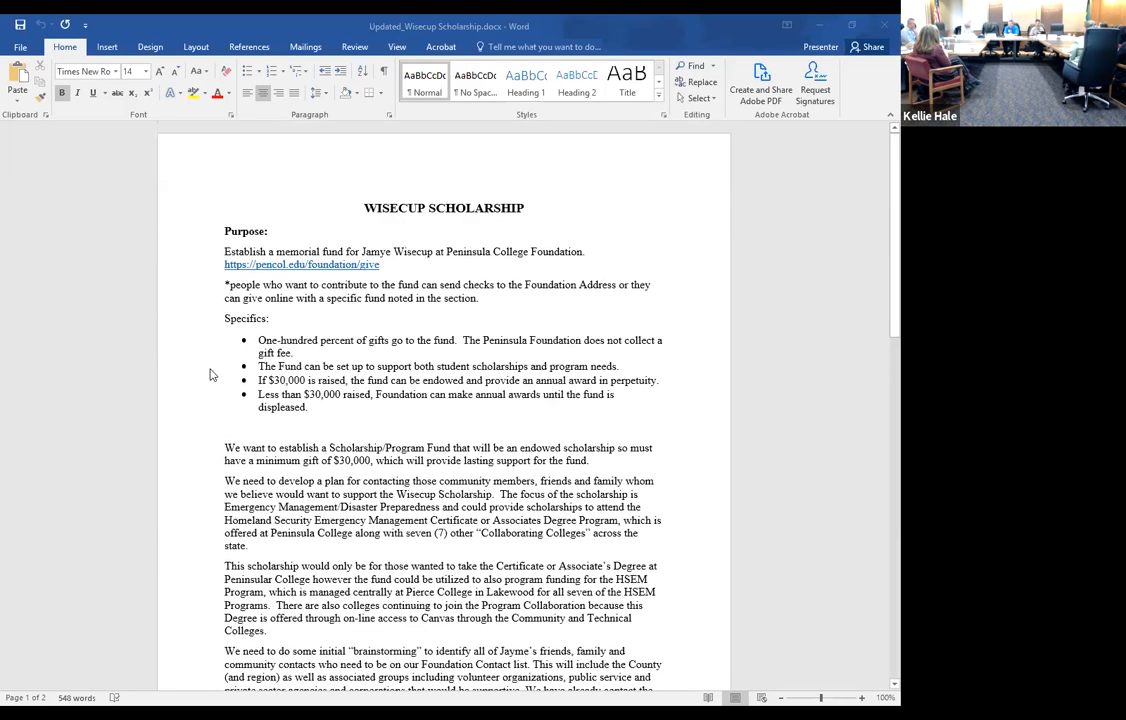